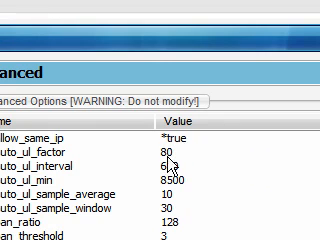
scroll(down, 3)
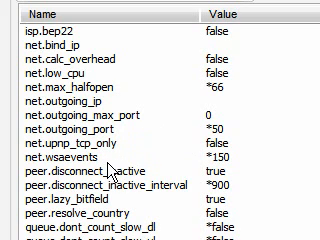
scroll(down, 3)
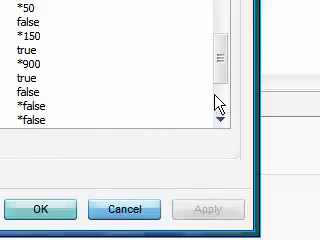
scroll(down, 3)
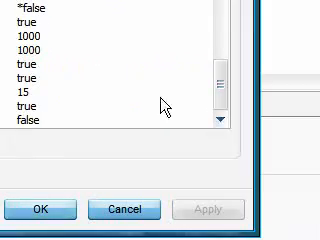